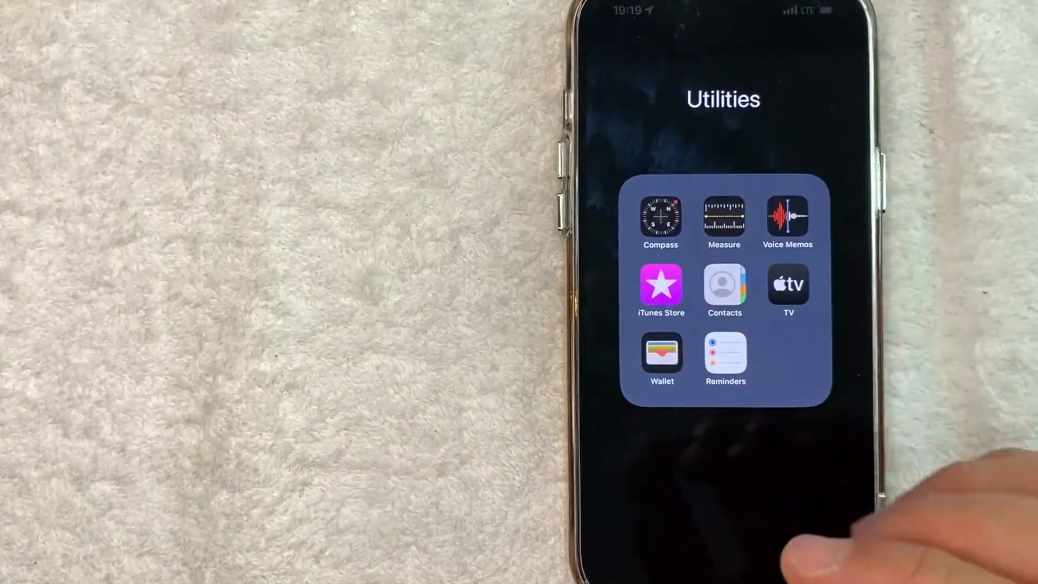
Open Wallet and make Chase Sapphire Reserve the front, default Apple Pay card.
{"action": "left_click", "coordinate": [661, 356]}
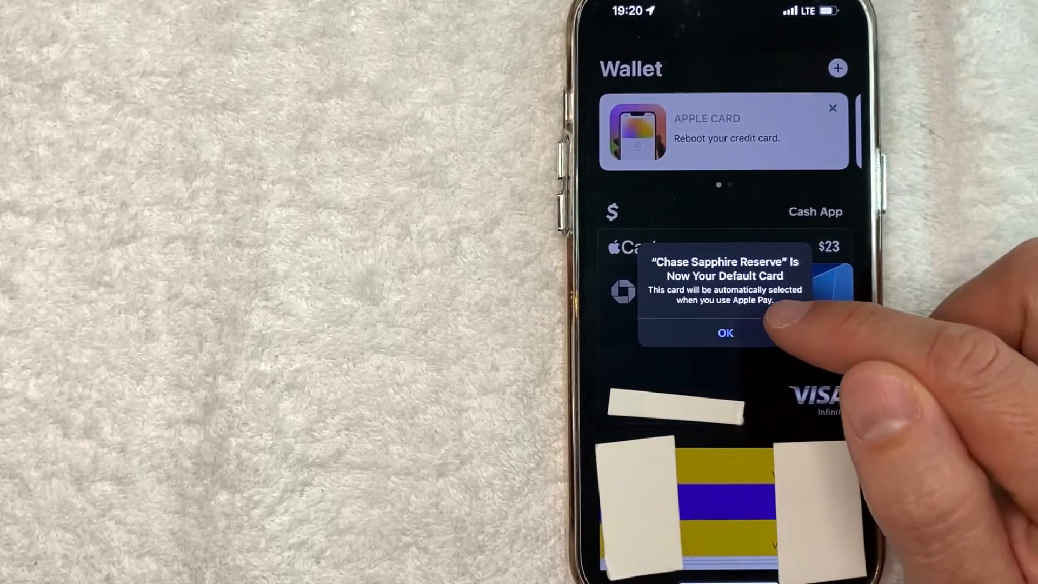
Dismiss the new default card alert and view the Apple Cash card's $23 balance.
{"action": "left_click", "coordinate": [725, 333]}
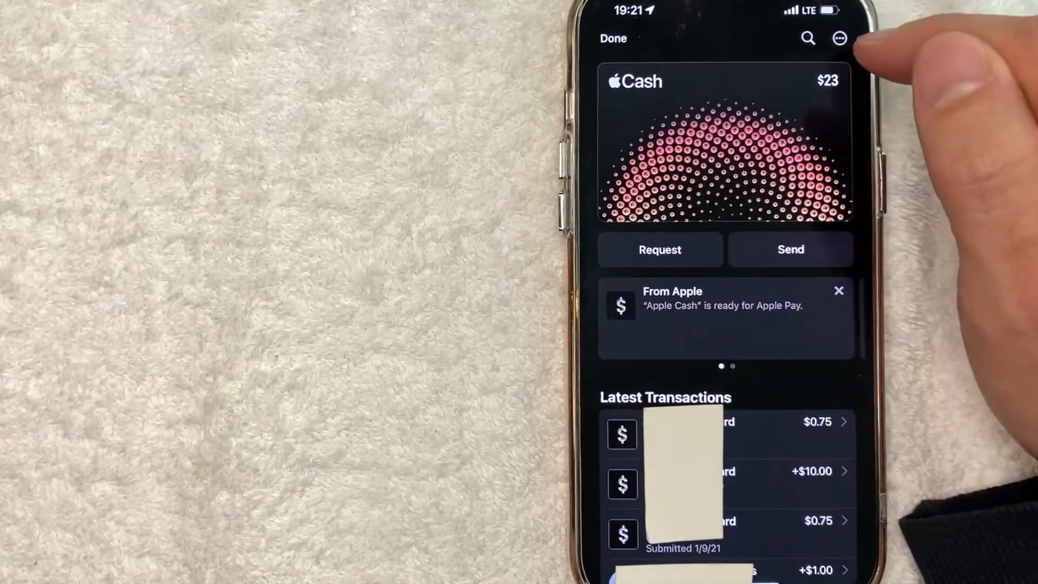
Open Express Transit Settings from the Apple Cash card details to list eligible cards.
{"action": "left_click", "coordinate": [839, 39]}
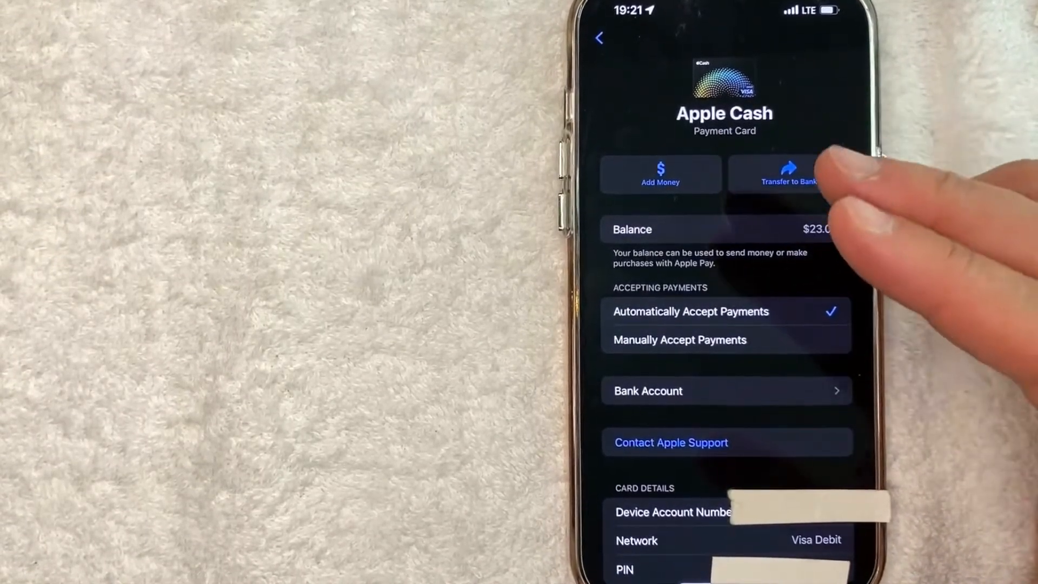
{"action": "scroll", "scroll_direction": "down", "scroll_amount": 3}
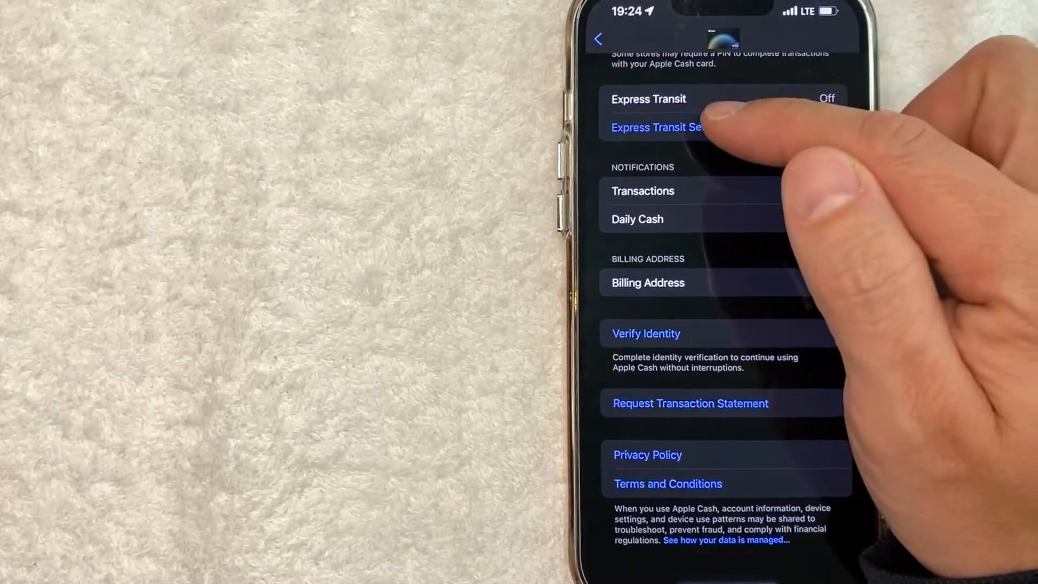
{"action": "left_click", "coordinate": [655, 127]}
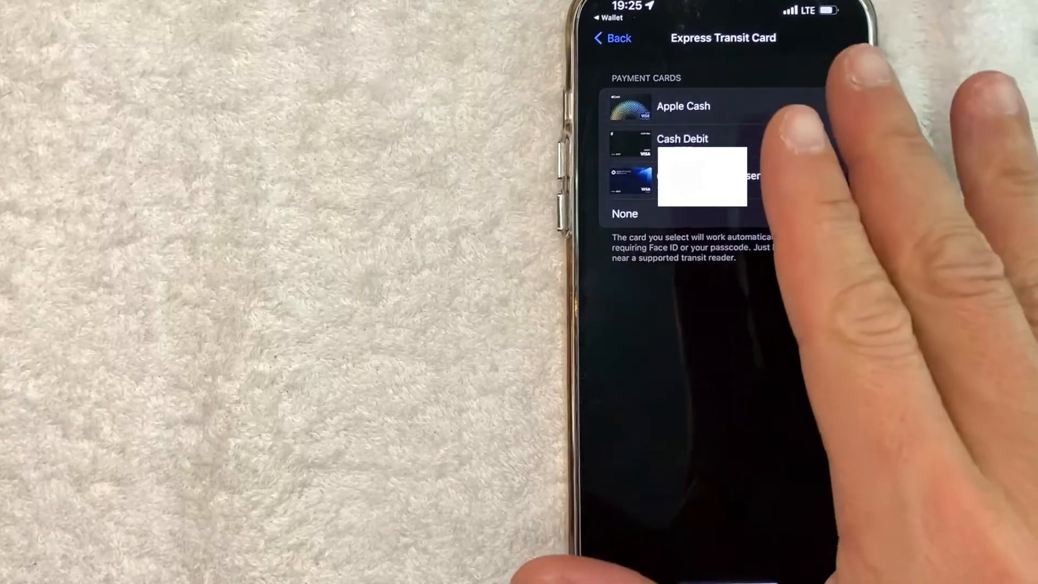
{"action": "left_click", "coordinate": [624, 214]}
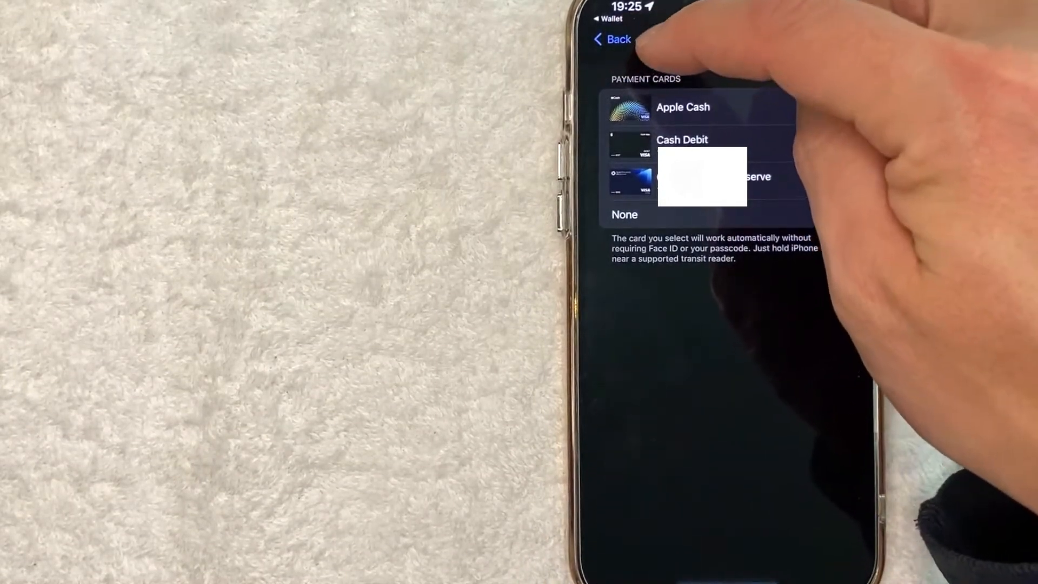
Set Apple Cash as the Default Card in Wallet & Apple Pay settings, replacing Chase Sapphire Reserve.
{"action": "left_click", "coordinate": [613, 39]}
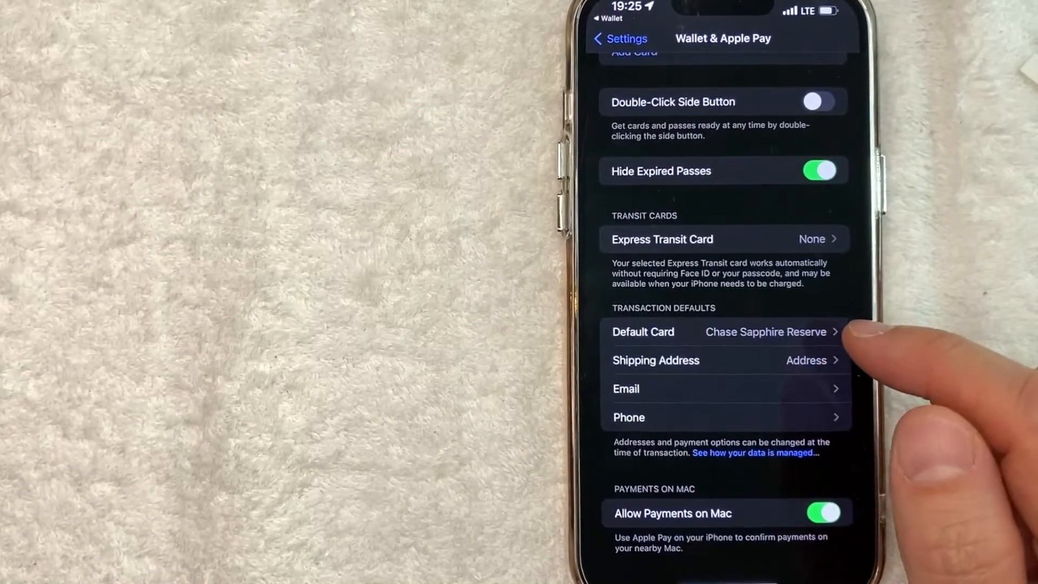
{"action": "left_click", "coordinate": [728, 332]}
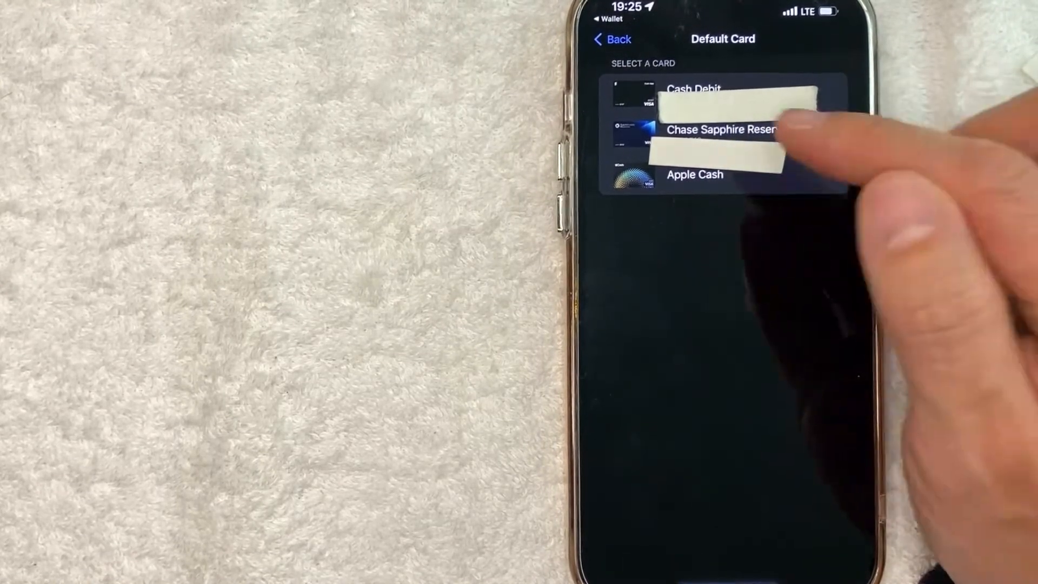
{"action": "left_click", "coordinate": [695, 175]}
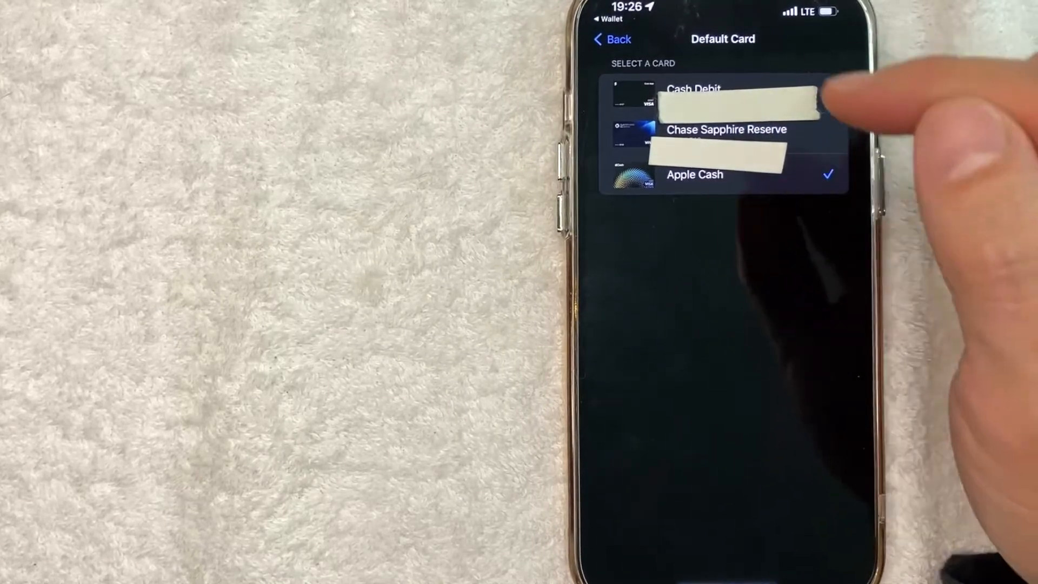
{"action": "left_click", "coordinate": [611, 39]}
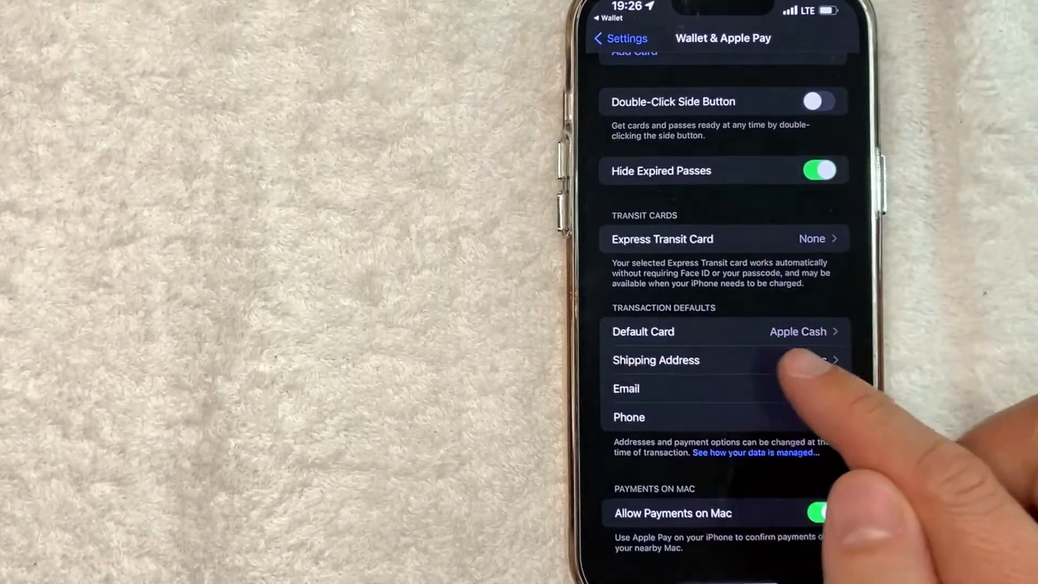